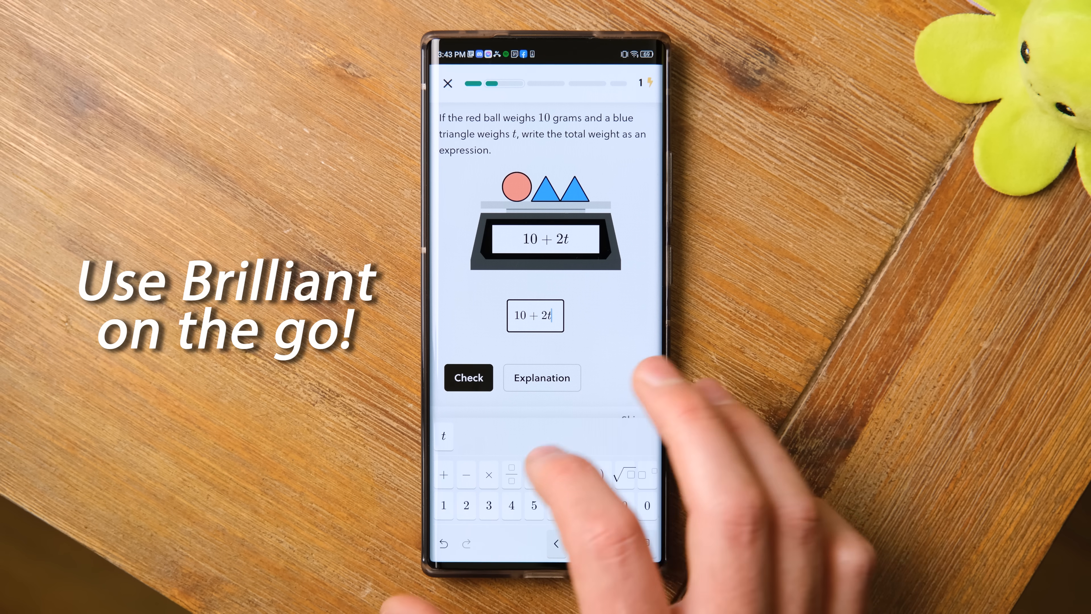
Submit the expression 10 + 2t for the total weight and get it marked Correct.
{"action": "left_click", "coordinate": [468, 377]}
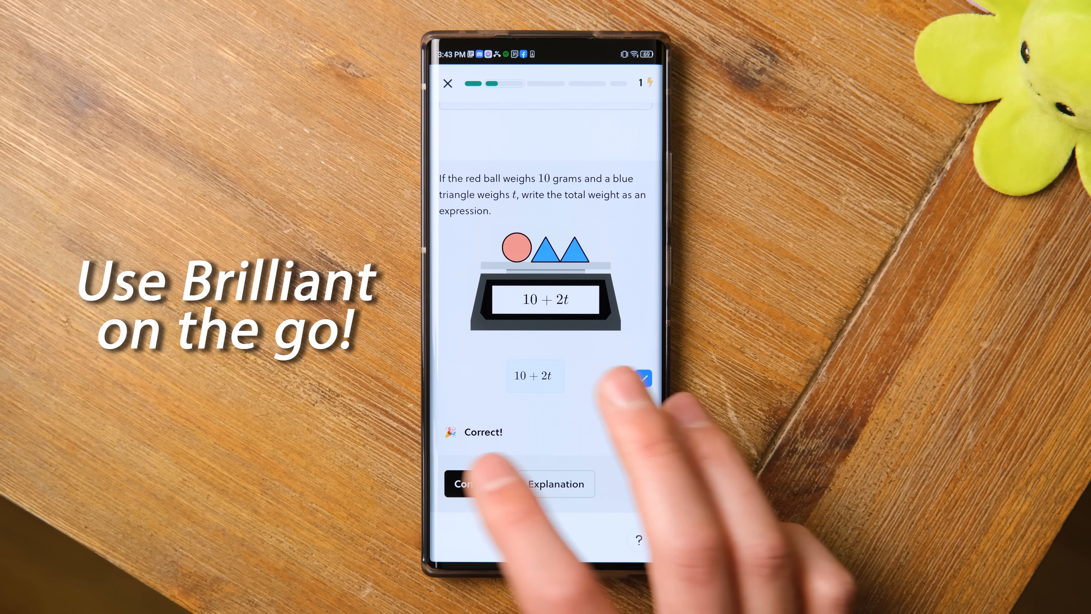